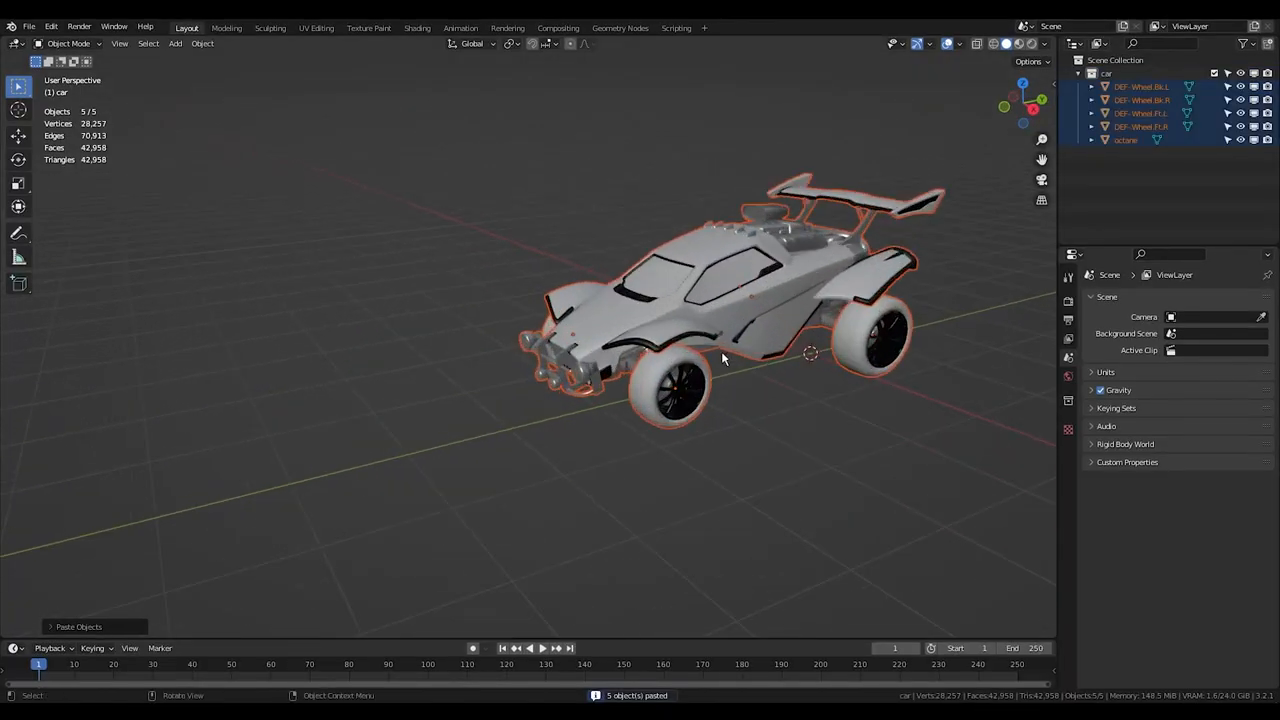
Step: Set the octane car body's origin to its centre of mass (surface)
{"action": "right_click", "coordinate": [724, 358]}
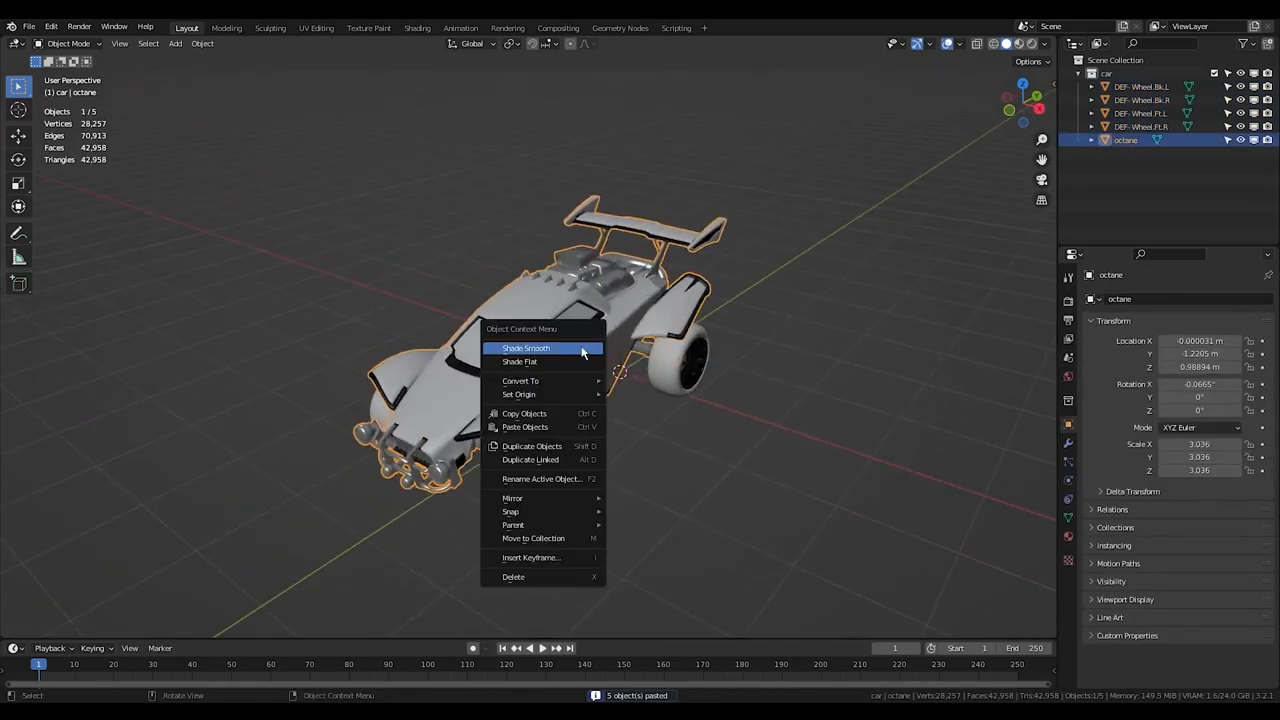
{"action": "mouse_move", "coordinate": [520, 392]}
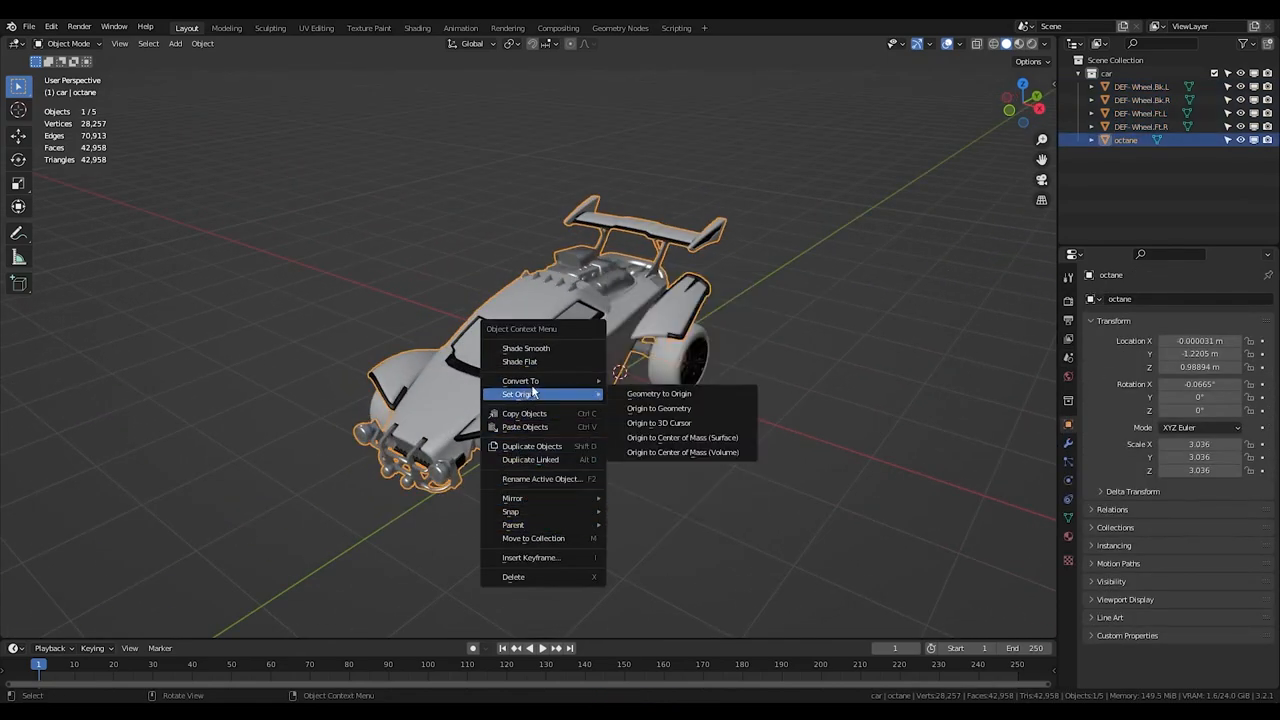
{"action": "mouse_move", "coordinate": [682, 436]}
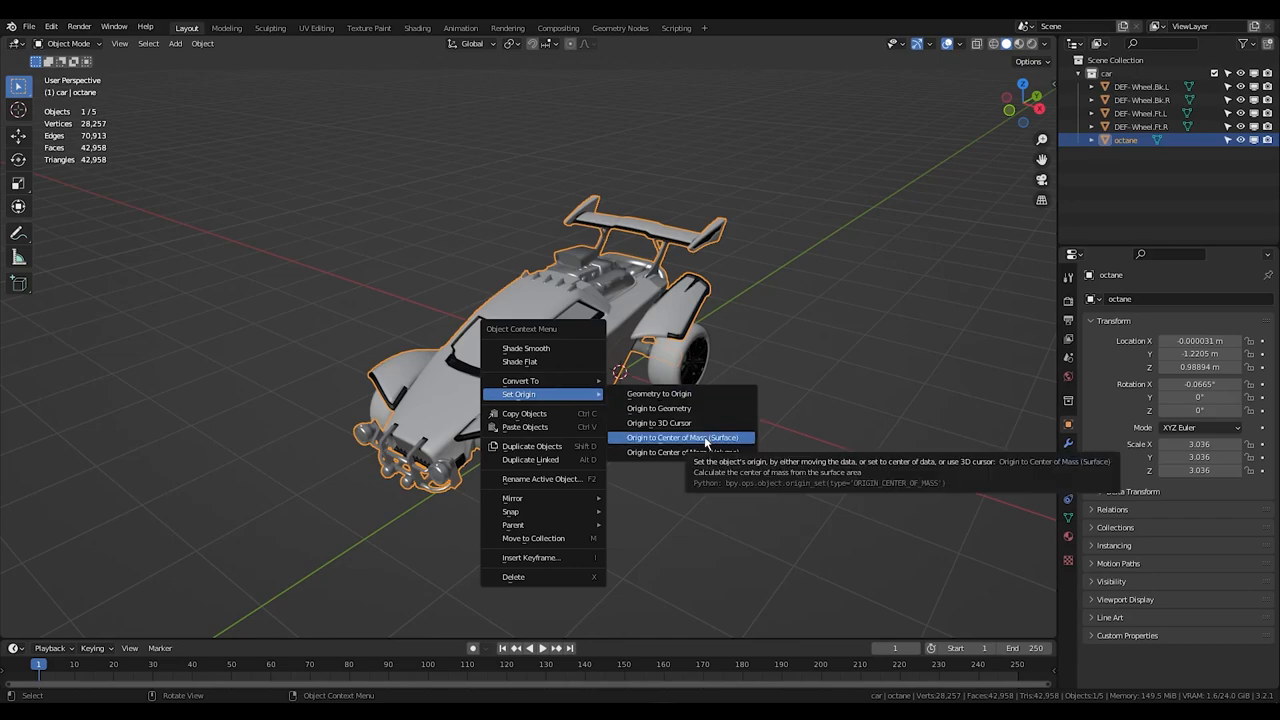
{"action": "left_click", "coordinate": [684, 436]}
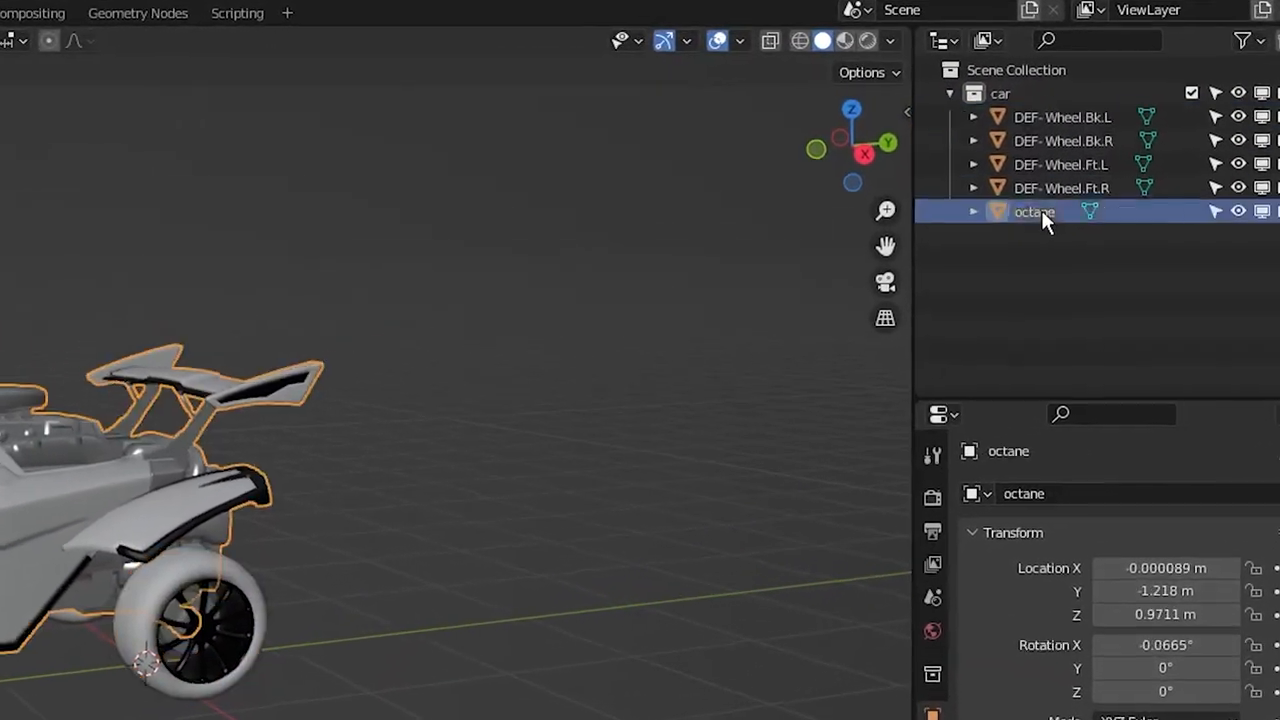
Step: Rename the octane object to DEF-CarBody in the Outliner, matching the DEF wheel names
{"action": "double_click", "coordinate": [1034, 212]}
{"action": "type", "text": "D"}
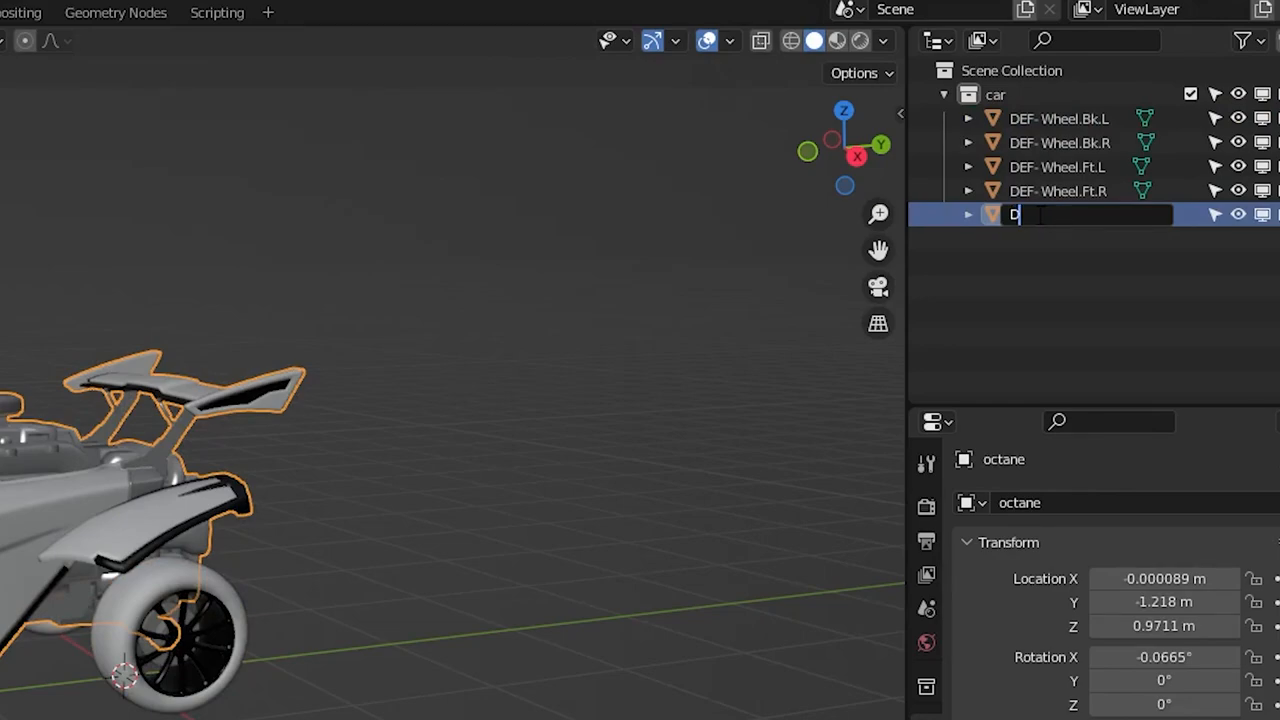
{"action": "type", "text": "EF"}
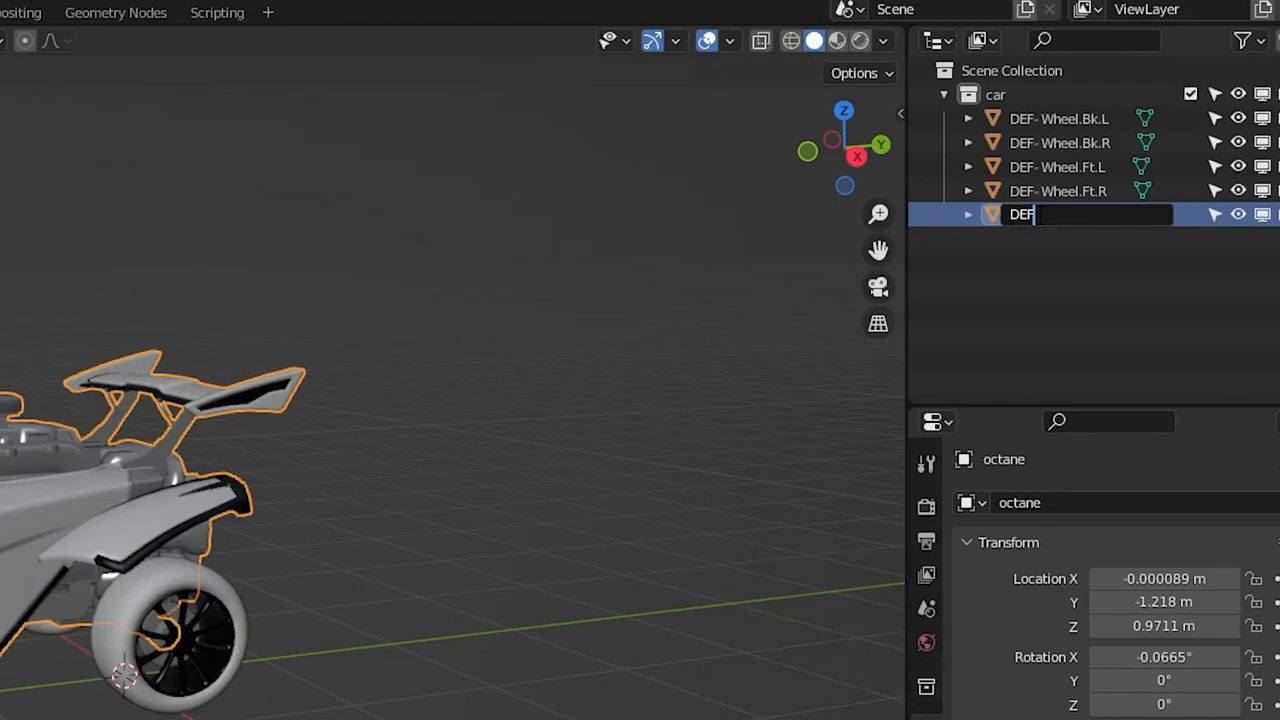
{"action": "type", "text": "-C"}
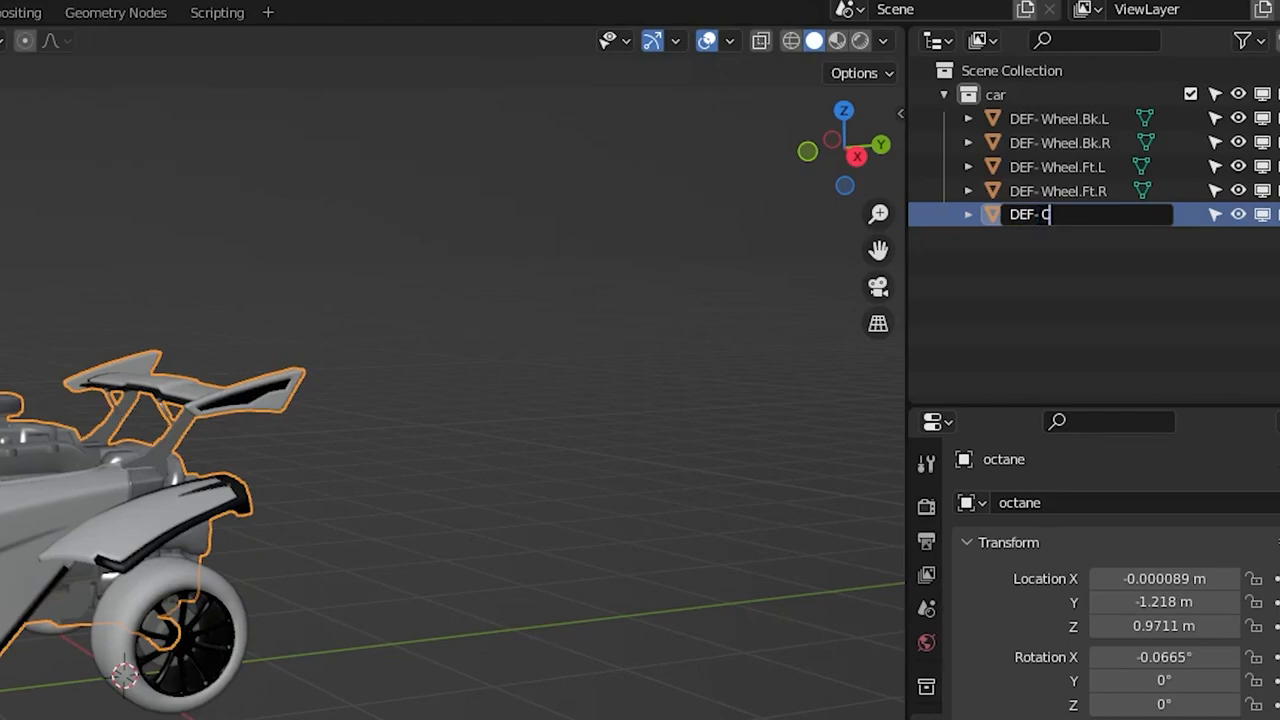
{"action": "type", "text": "CarBody"}
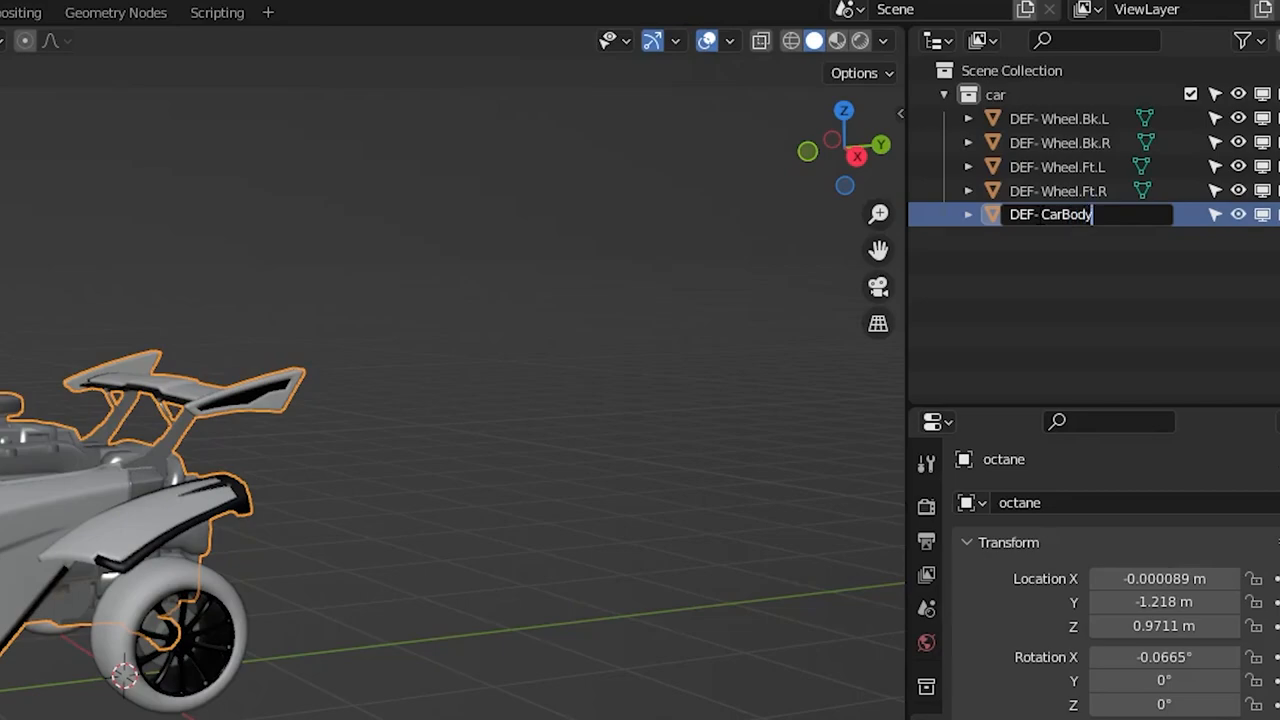
{"action": "key", "text": "Return"}
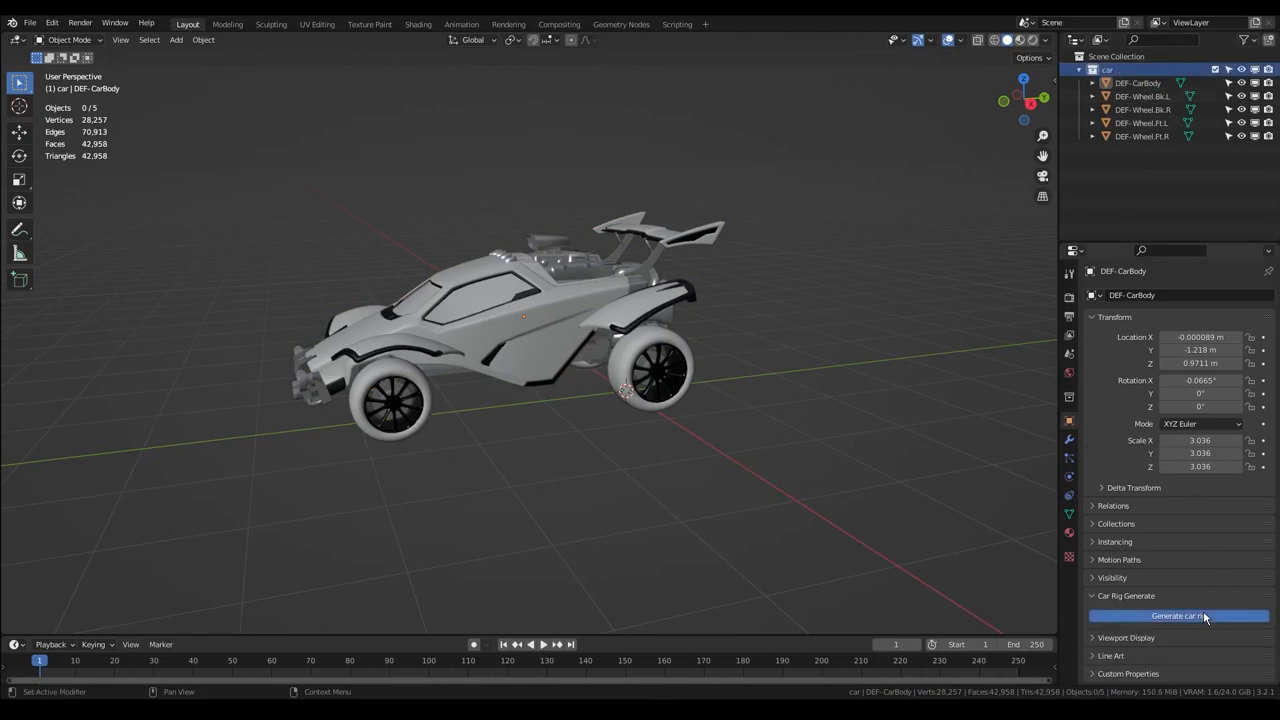
Step: Generate a car rig from DEF-CarBody and its four wheels with the Car Rig Generator
{"action": "left_click", "coordinate": [1178, 616]}
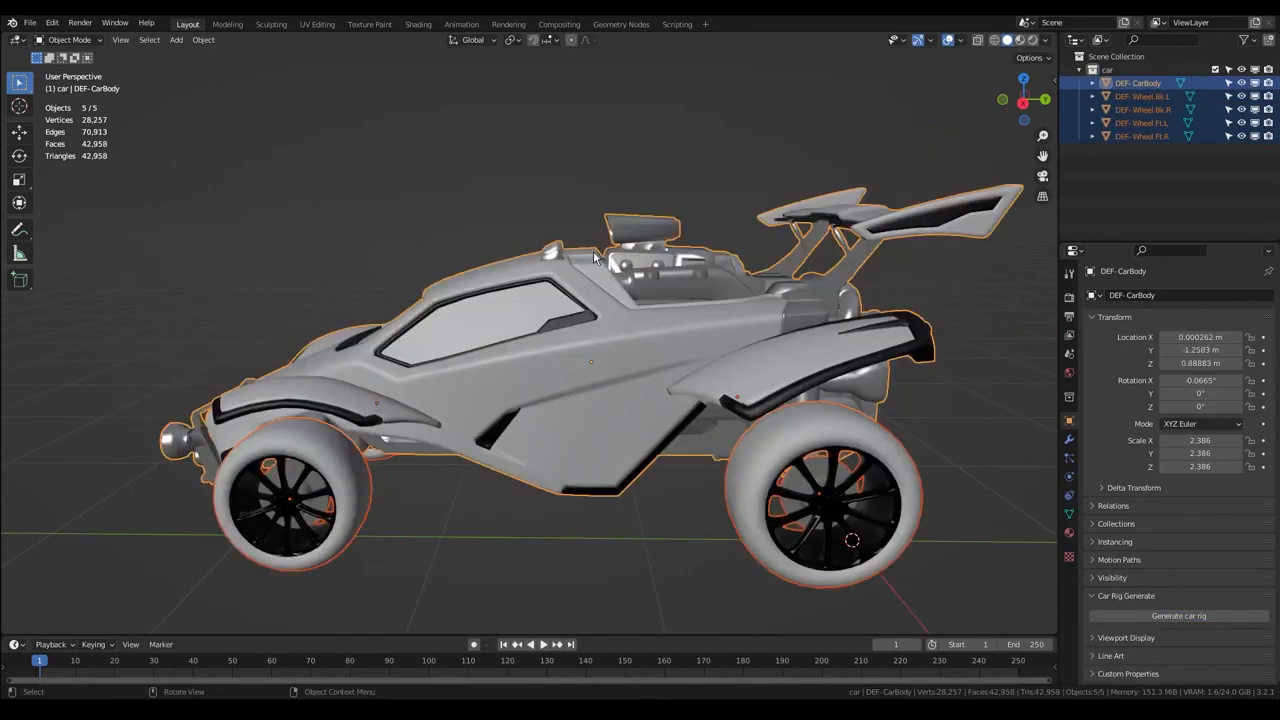
{"action": "left_click", "coordinate": [1178, 616]}
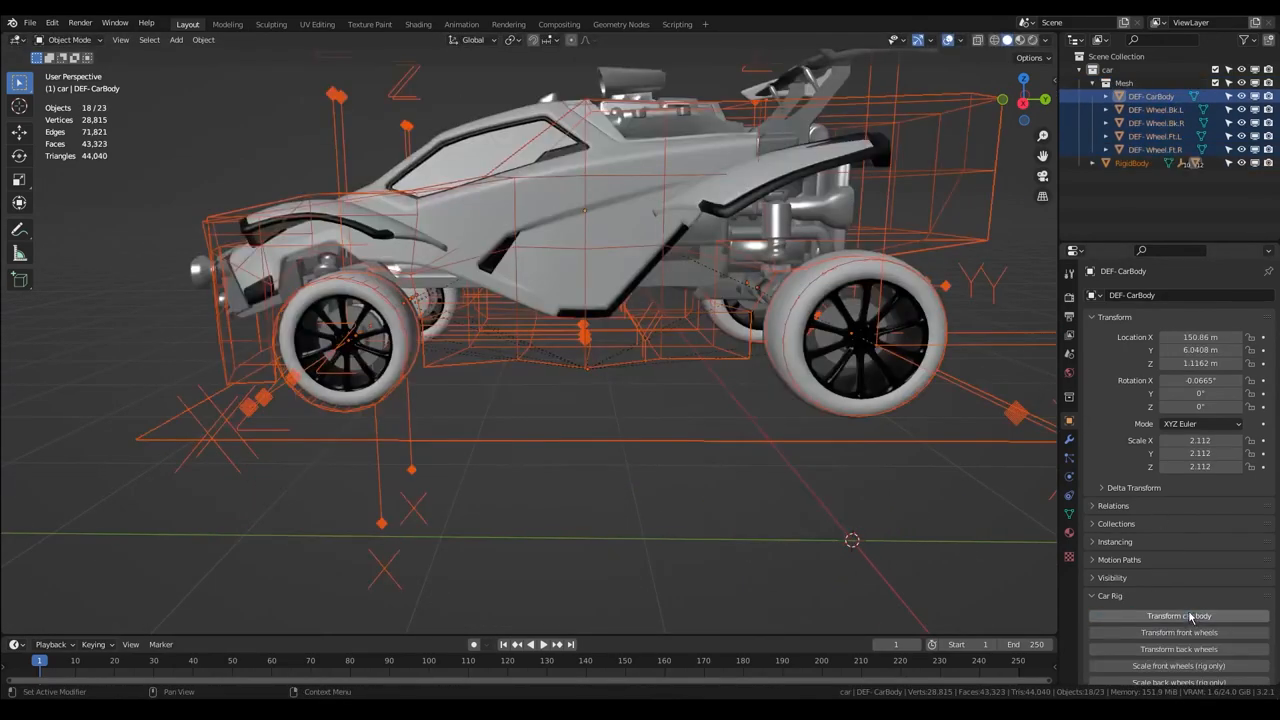
Step: In Right Orthographic view, shift the front wheel guides onto the car's front wheels
{"action": "key", "text": "KP_3"}
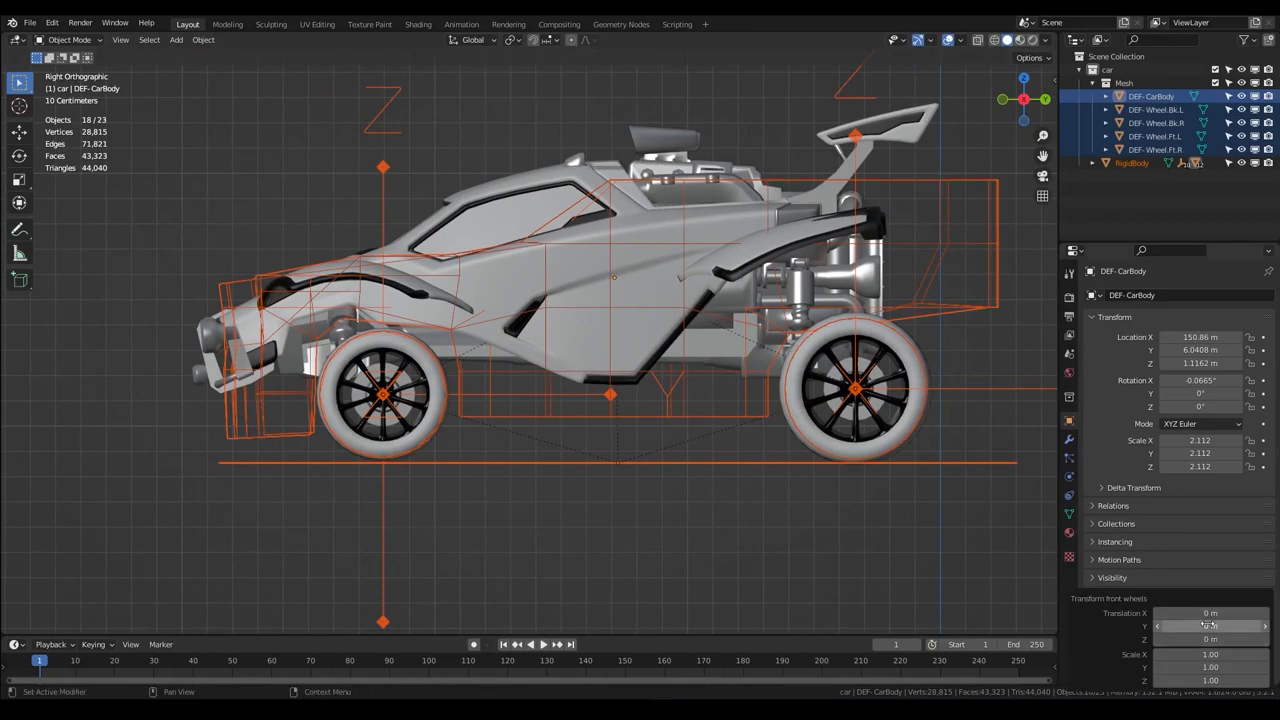
{"action": "left_click_drag", "start_coordinate": [1210, 626], "coordinate": [1190, 626]}
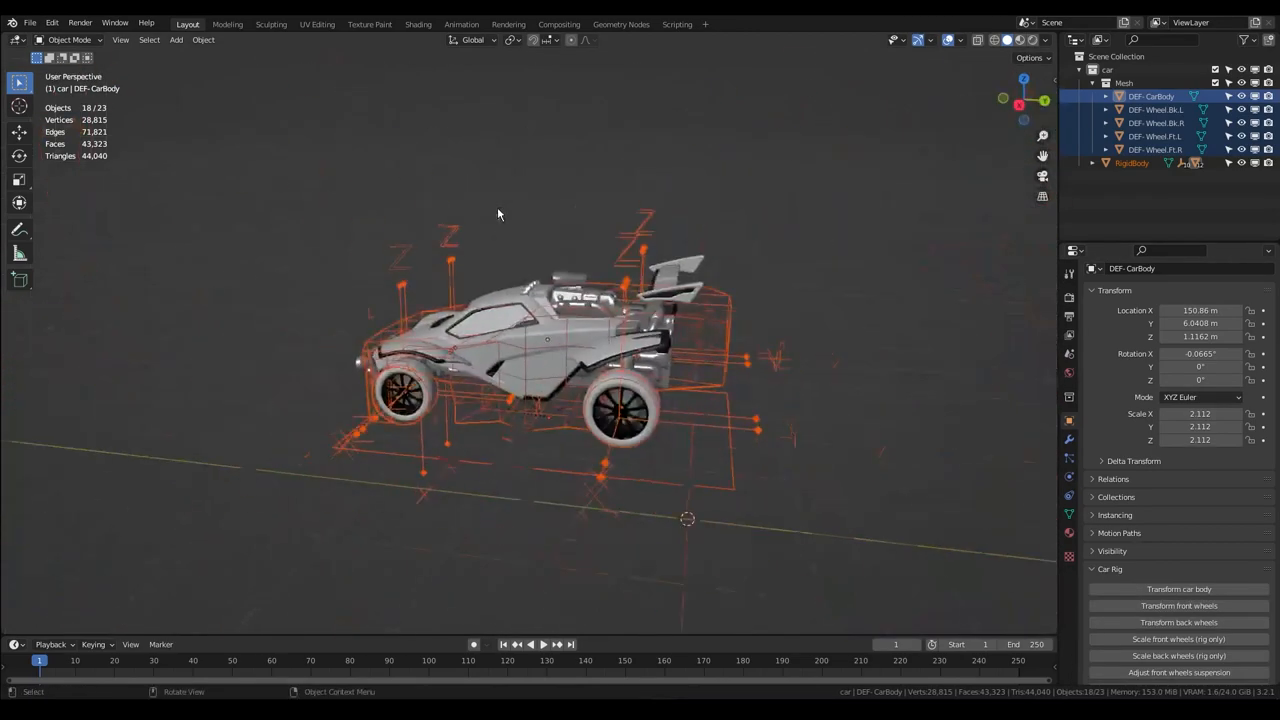
Step: Add a large ground plane under the car as a passive rigid body, then reselect the rig
{"action": "left_click", "coordinate": [176, 40]}
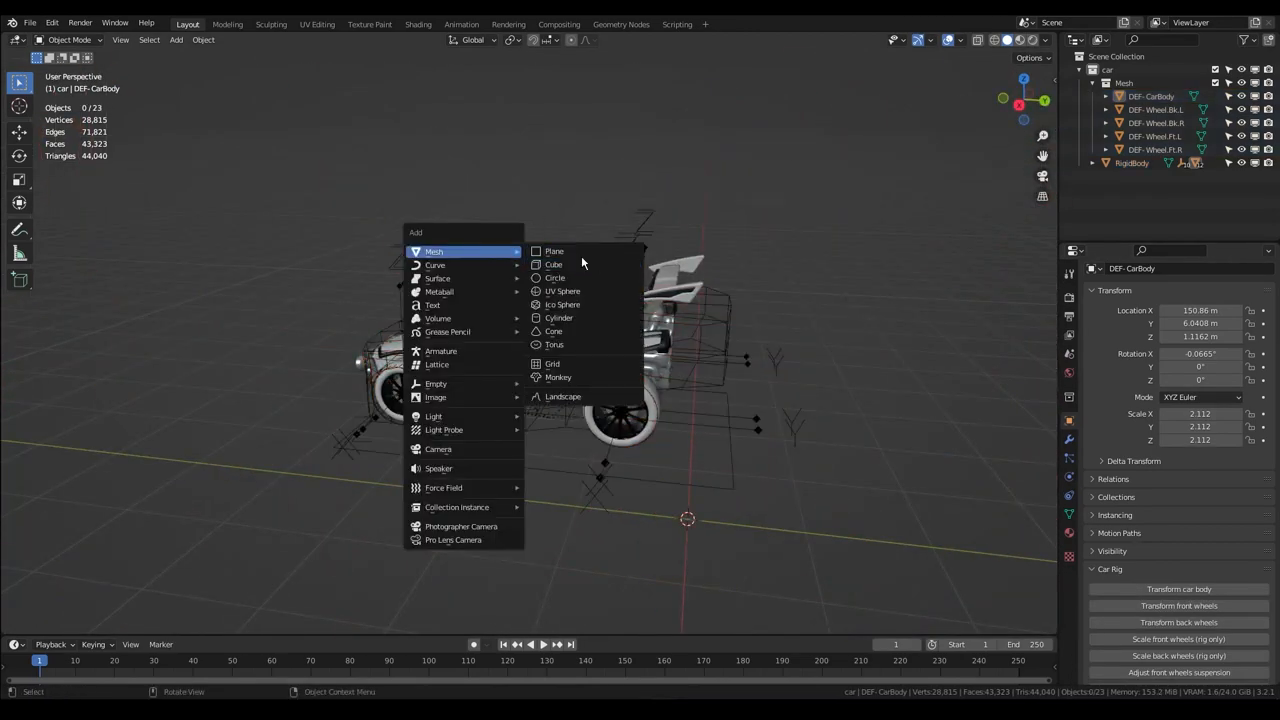
{"action": "left_click", "coordinate": [554, 252]}
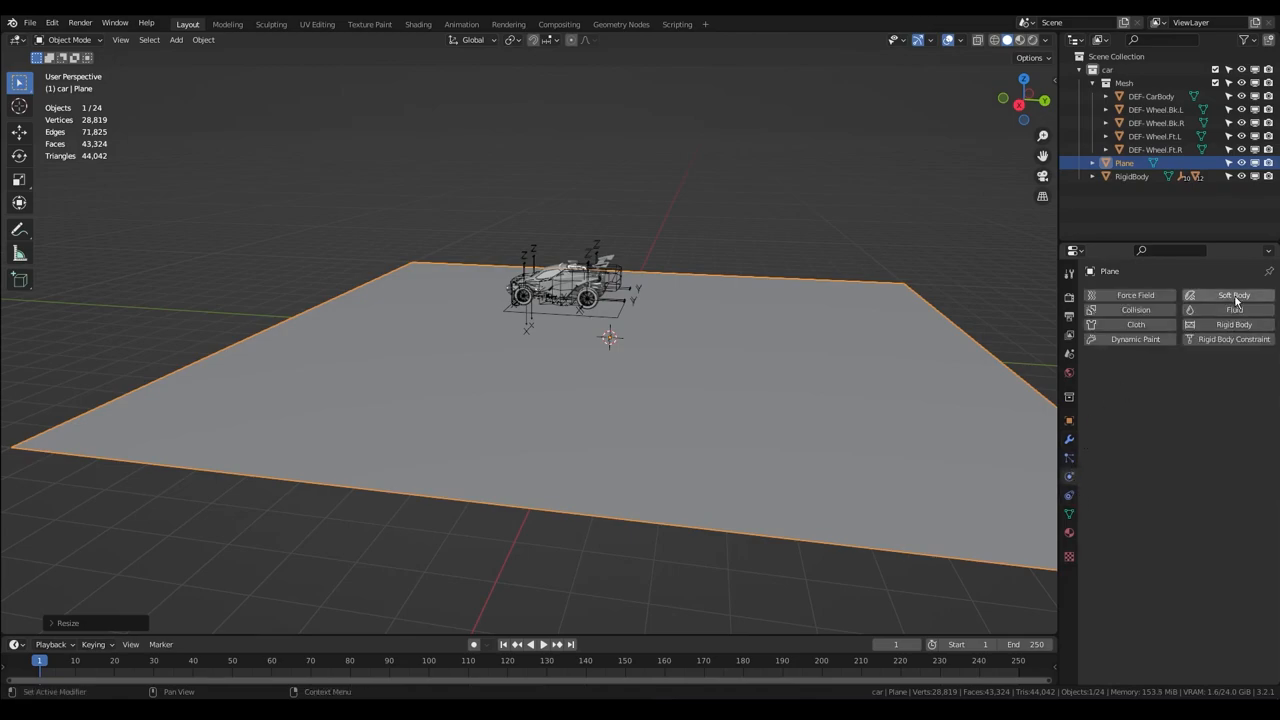
{"action": "left_click", "coordinate": [1234, 324]}
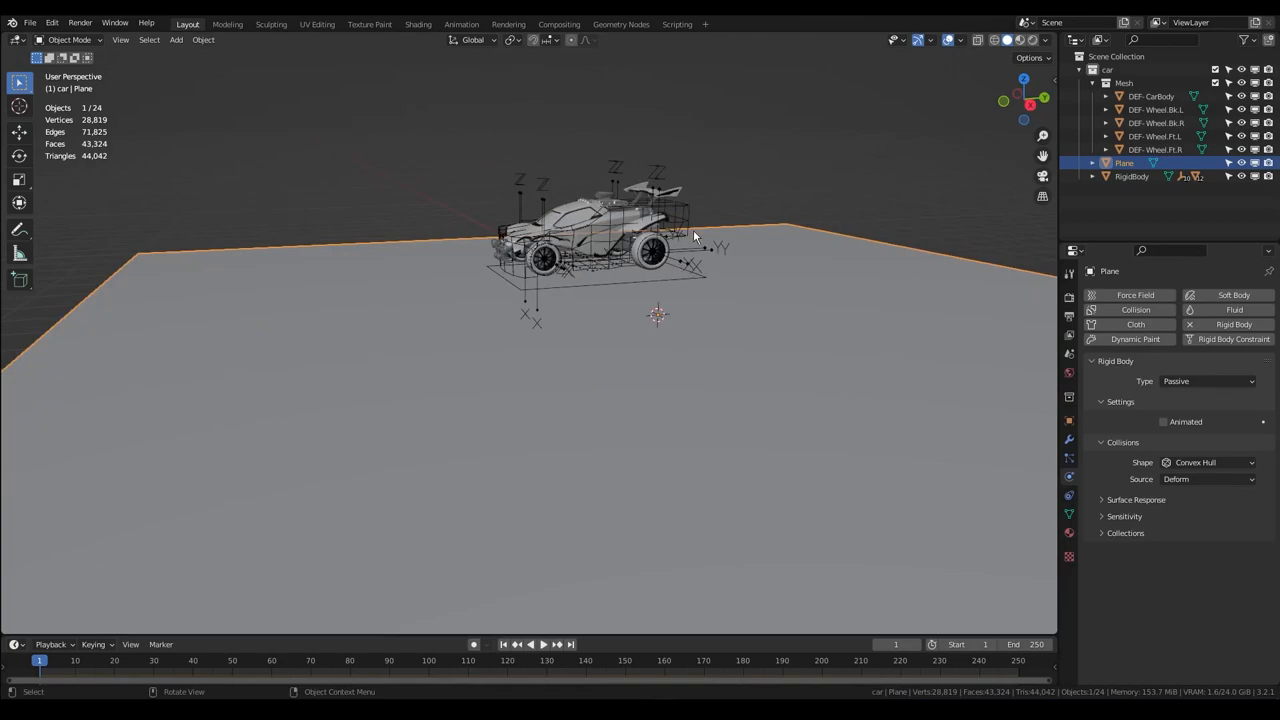
{"action": "left_click", "coordinate": [1132, 176]}
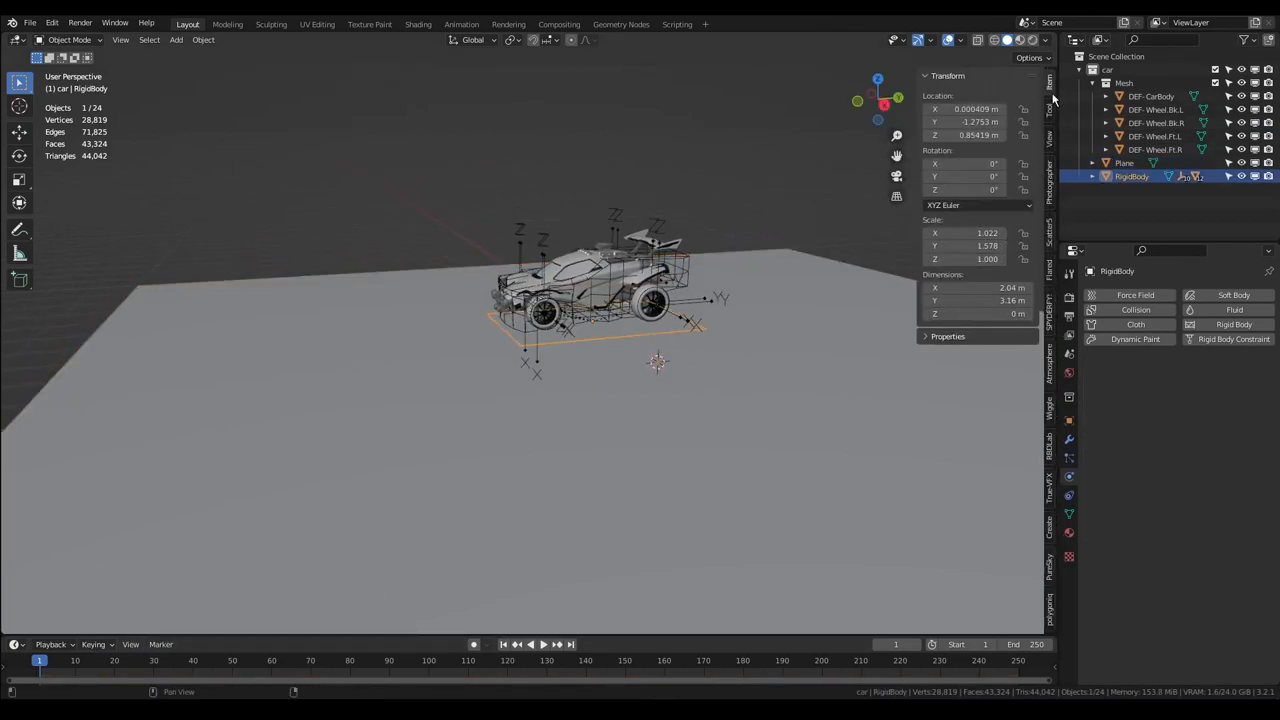
Step: Set the rig's Drive property to about 0.76 and play the simulation to roll the car
{"action": "left_click", "coordinate": [948, 336]}
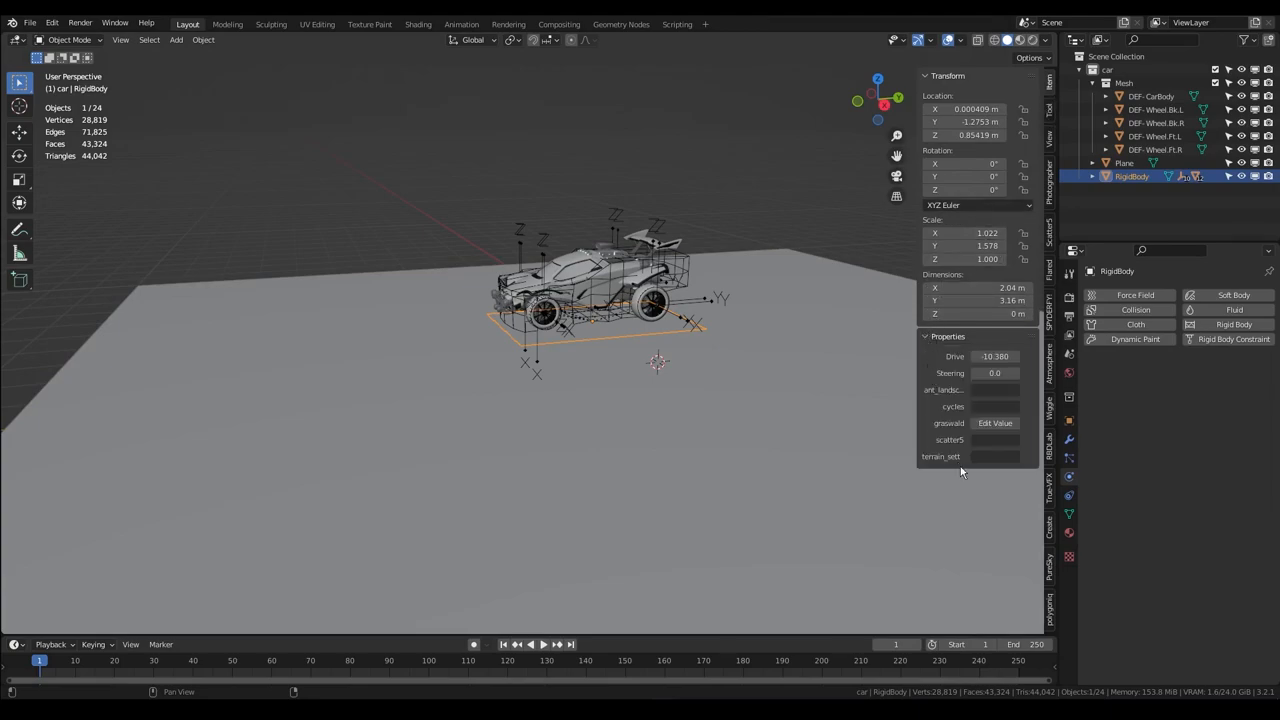
{"action": "double_click", "coordinate": [994, 356]}
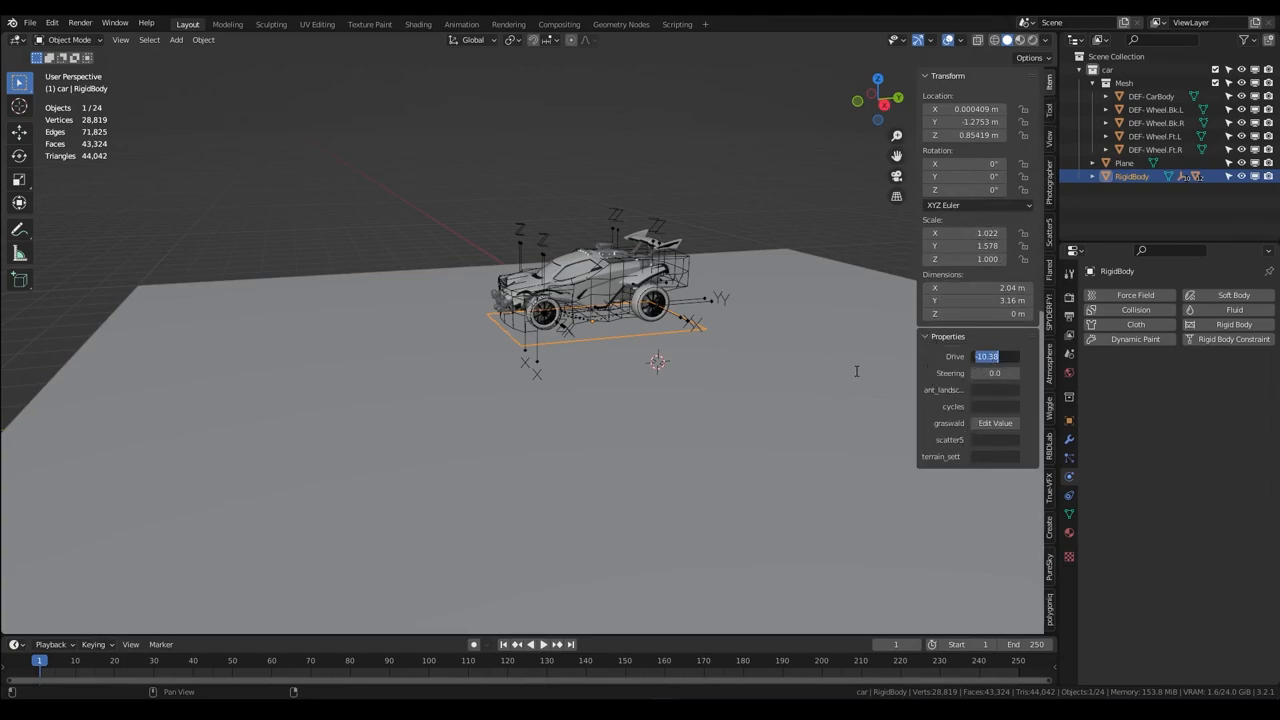
{"action": "left_click", "coordinate": [528, 644]}
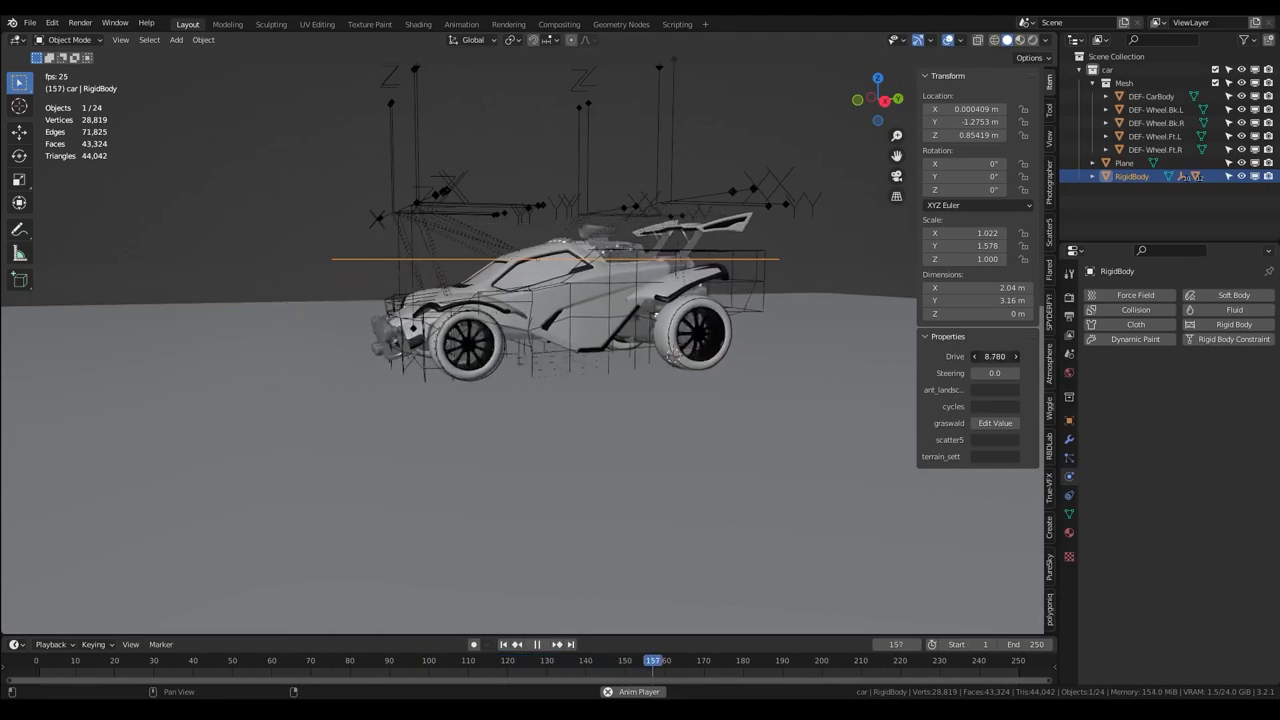
{"action": "left_click", "coordinate": [536, 644]}
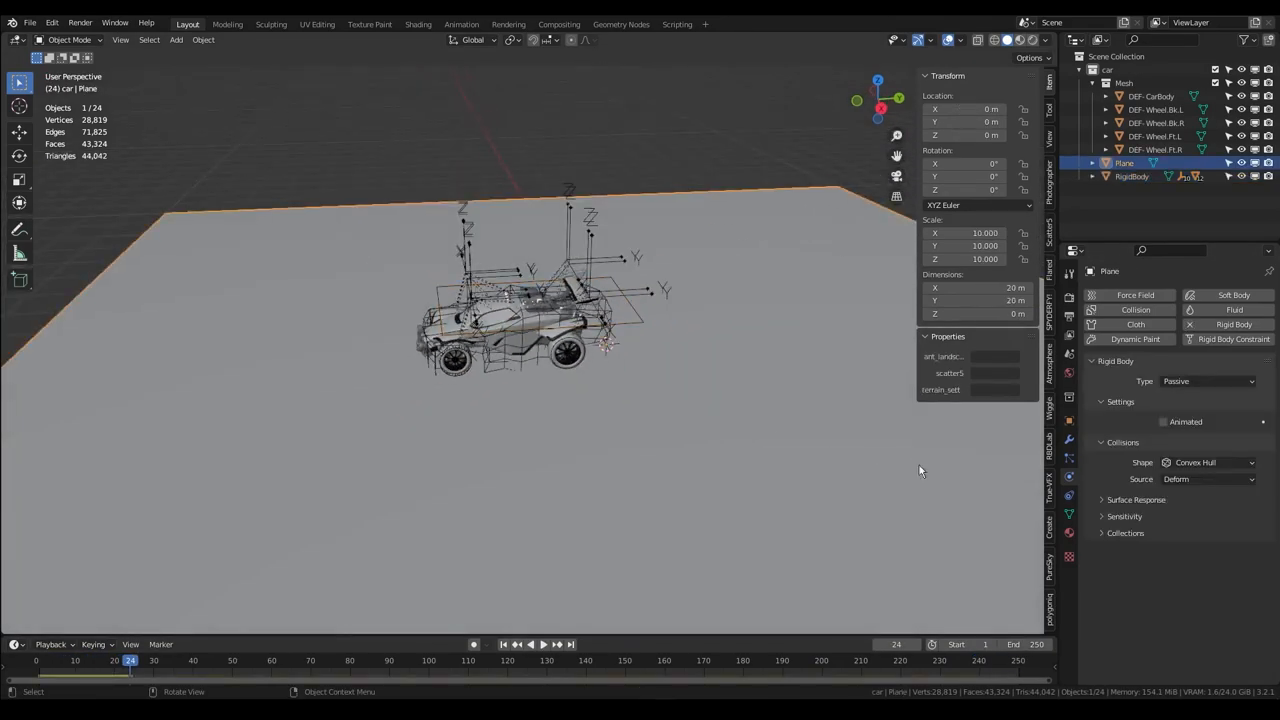
Step: Replay the simulation with more Drive so the car speeds off, then stop and rewind to frame 1
{"action": "left_click", "coordinate": [1136, 500]}
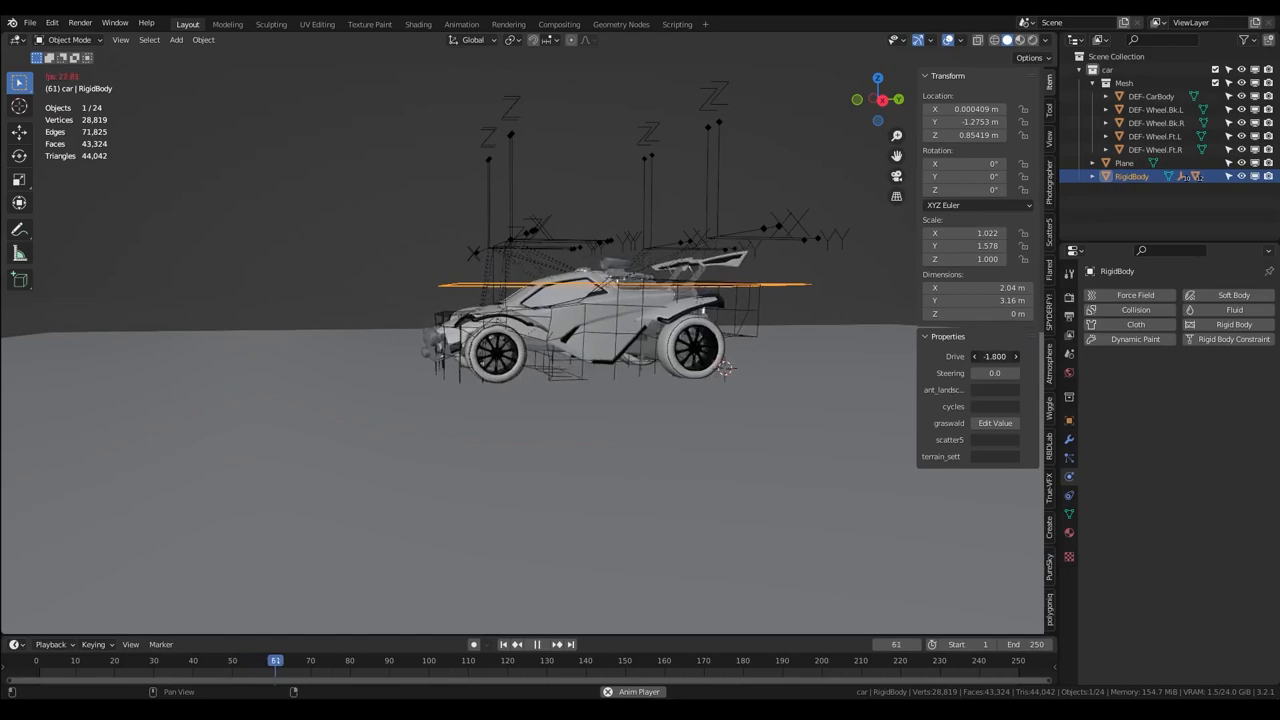
{"action": "left_click", "coordinate": [536, 644]}
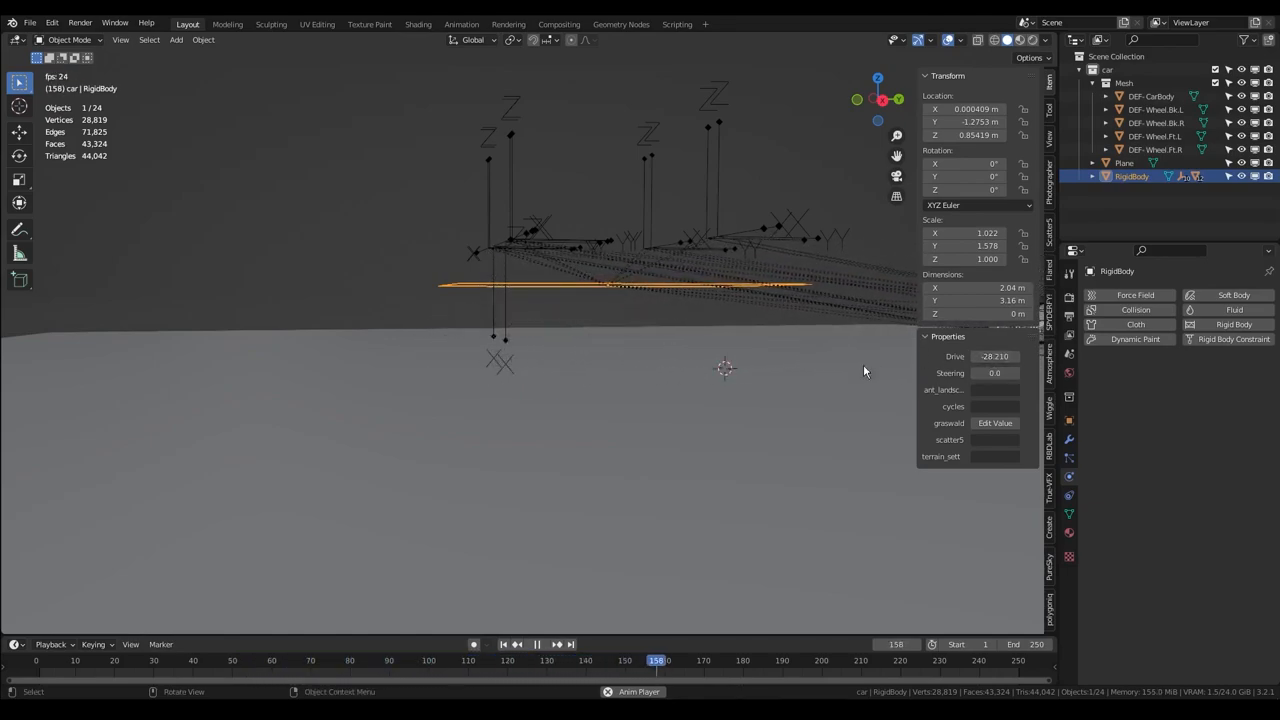
{"action": "key", "text": "space"}
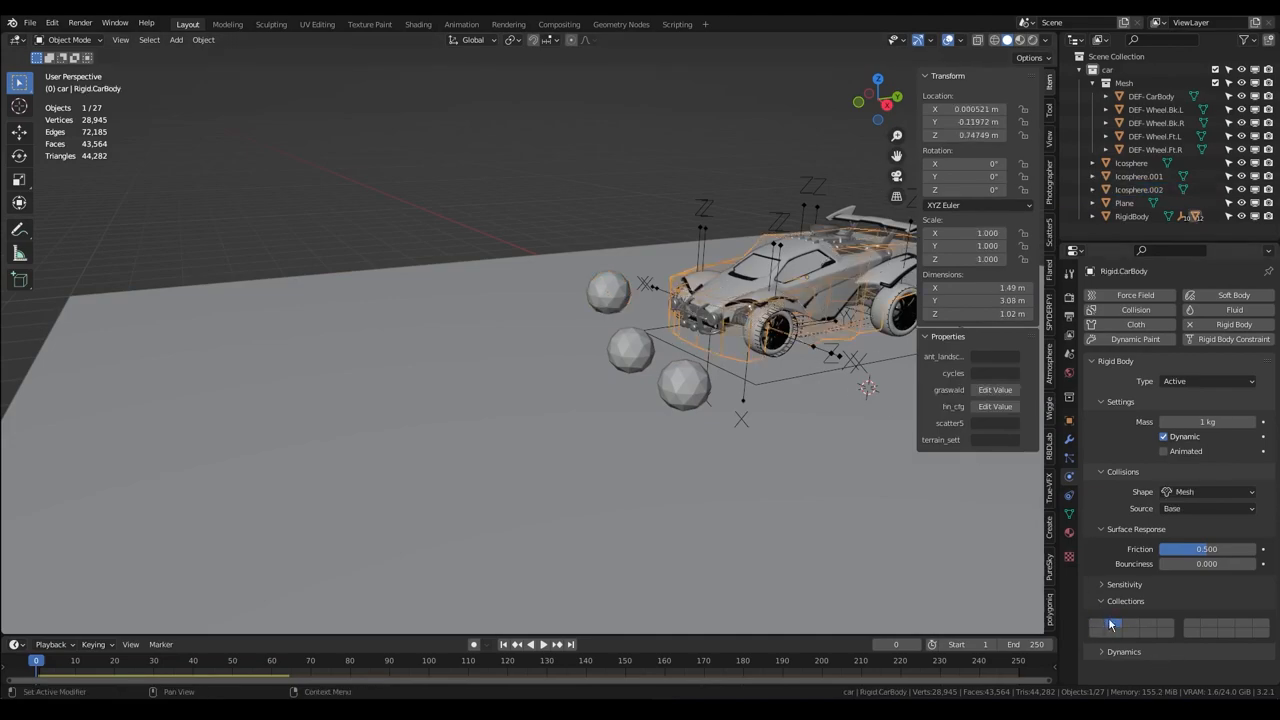
Step: Edit RigidCarBody friction and collection settings, then adjust the RigidWheel.Ft.L rigid body
{"action": "left_click", "coordinate": [776, 330]}
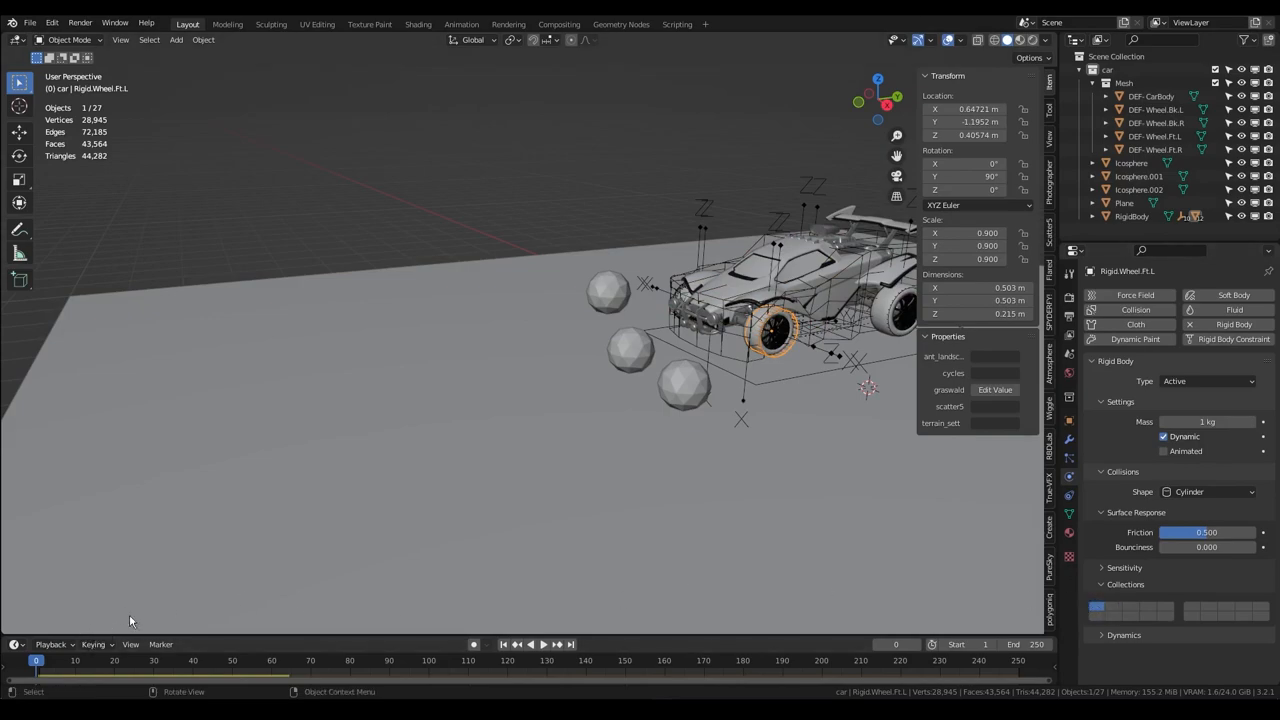
{"action": "left_click", "coordinate": [532, 644]}
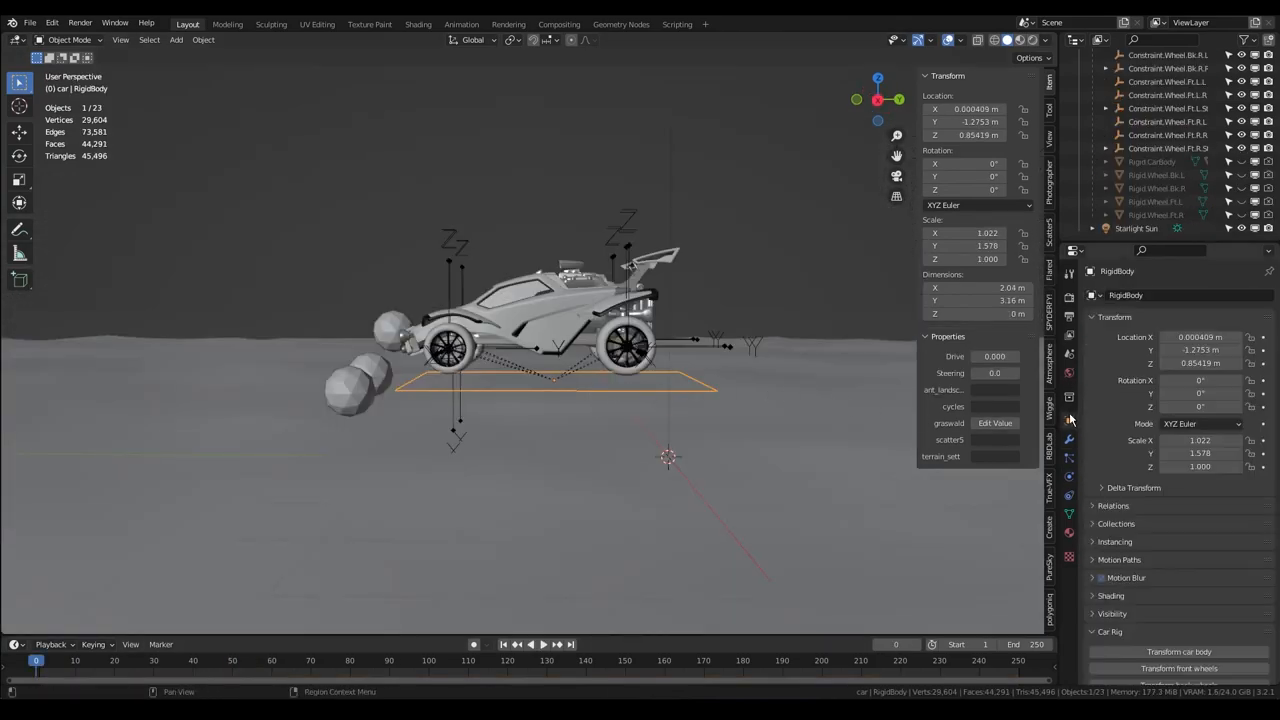
Step: Play the car into the collision spheres and invoke Adjust front wheels suspension
{"action": "scroll", "scroll_direction": "down", "scroll_amount": 3}
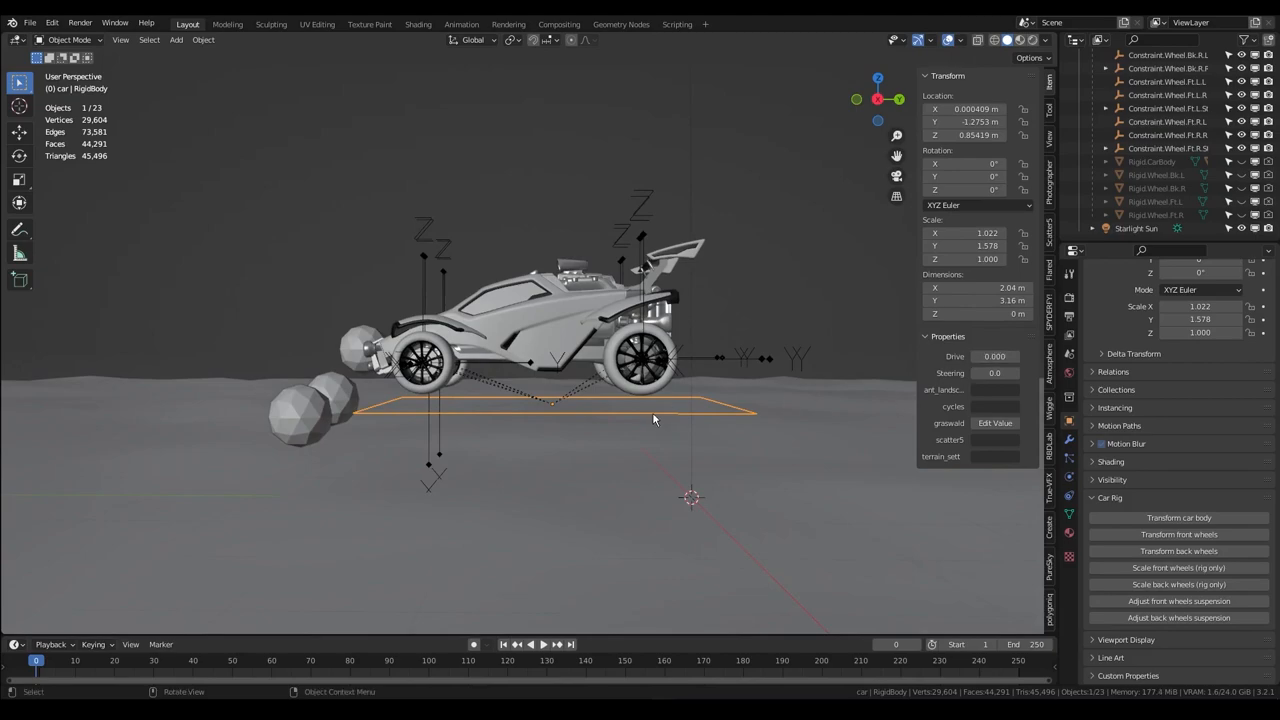
{"action": "left_click", "coordinate": [536, 644]}
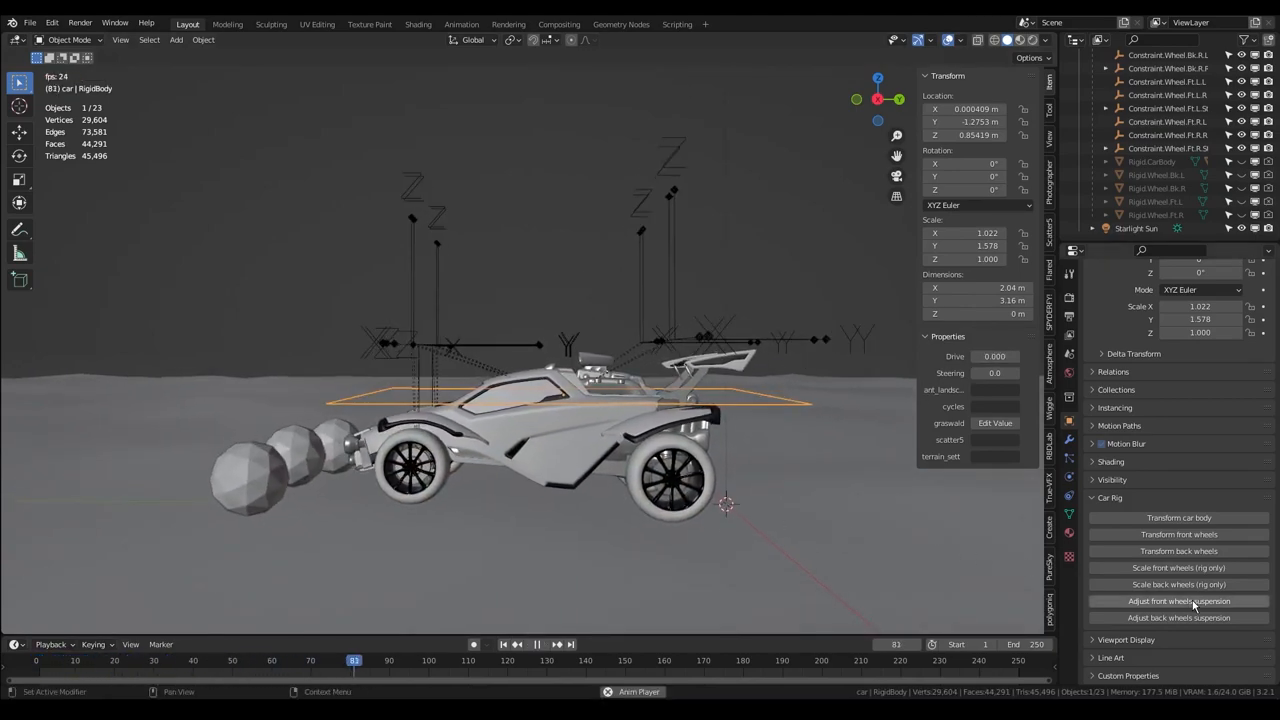
{"action": "left_click", "coordinate": [1178, 600]}
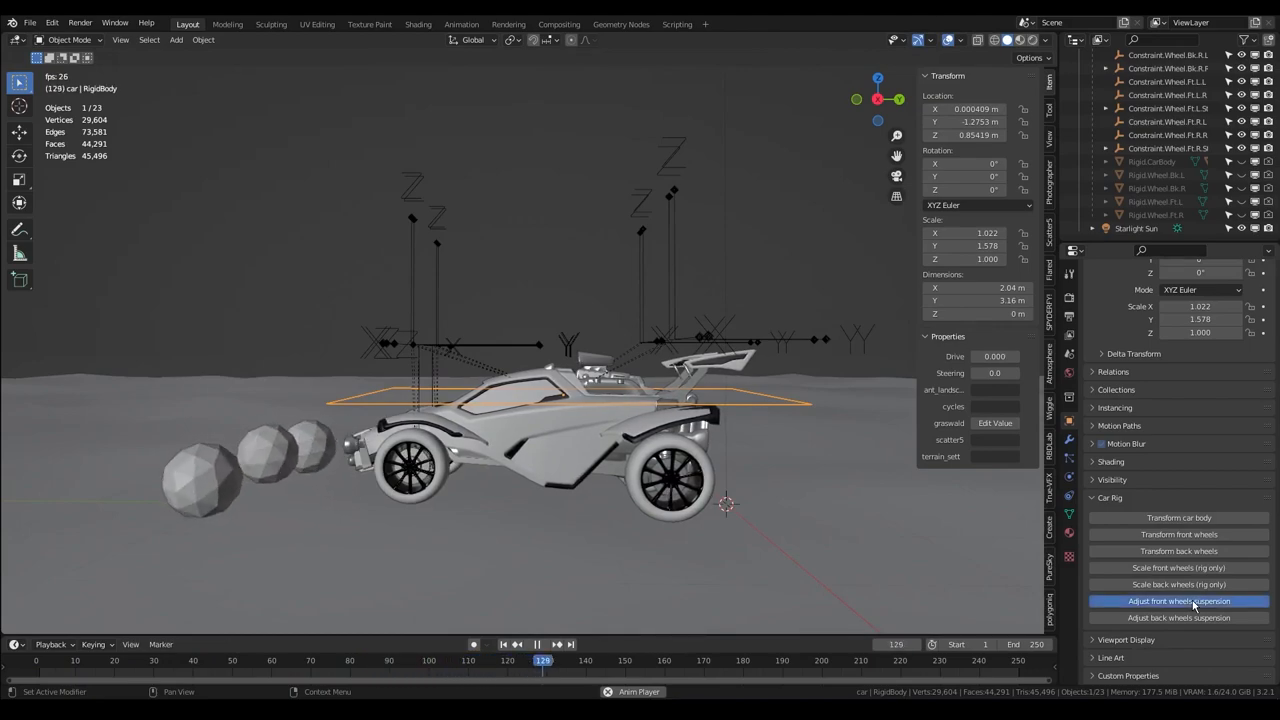